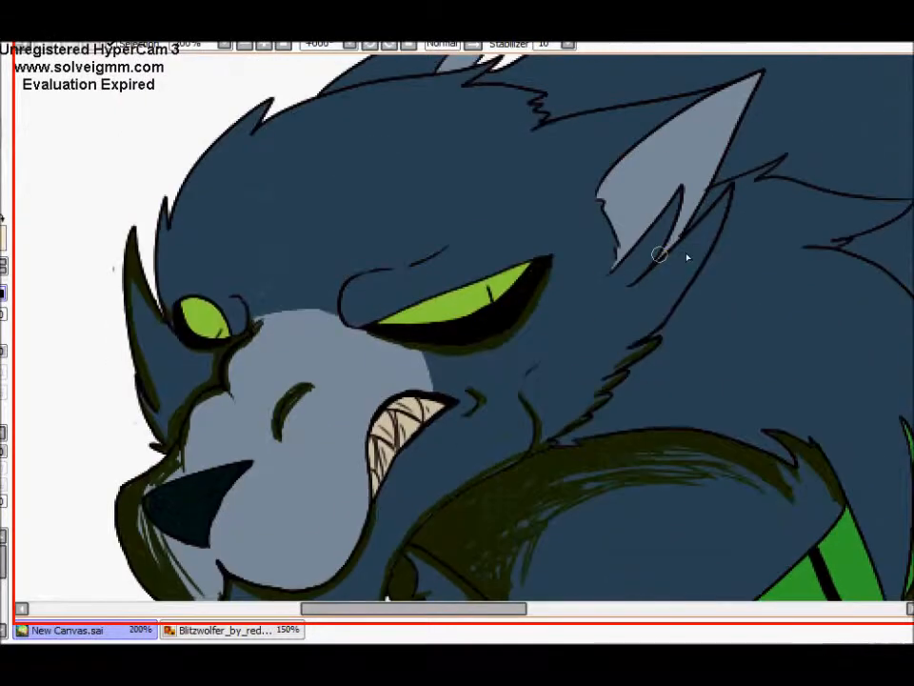
Paint a darker shading stroke along the inner edge of the werewolf's pale ear
left_click_drag(657, 252, 743, 80)
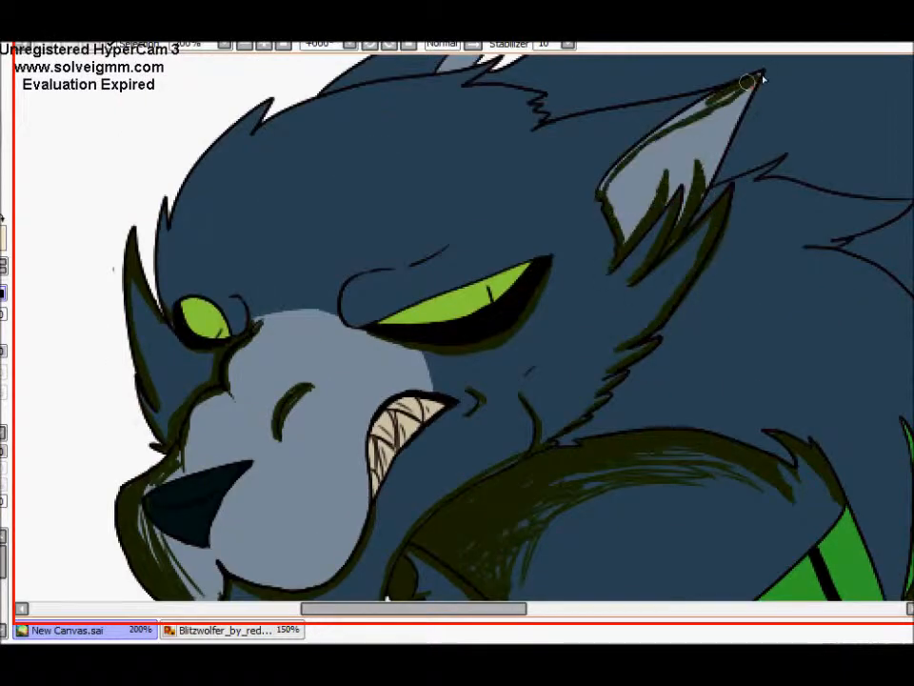